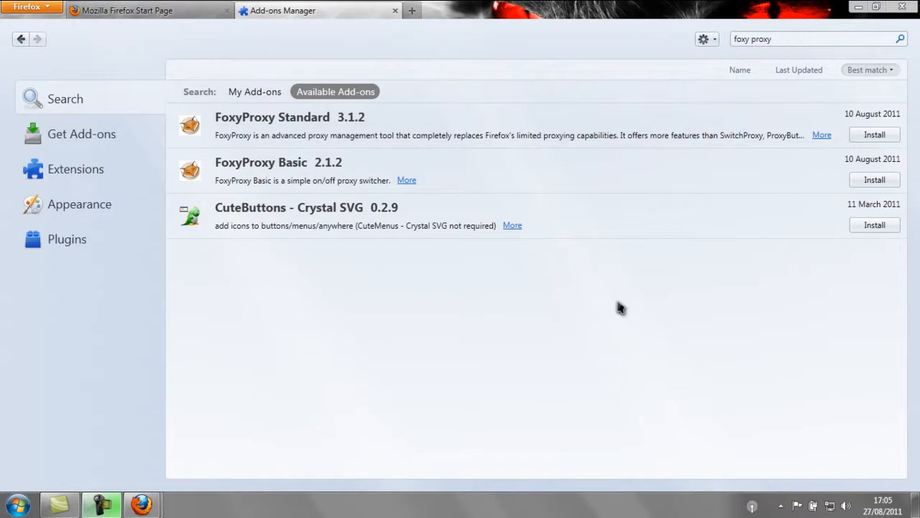
{"action": "mouse_move", "coordinate": [624, 313]}
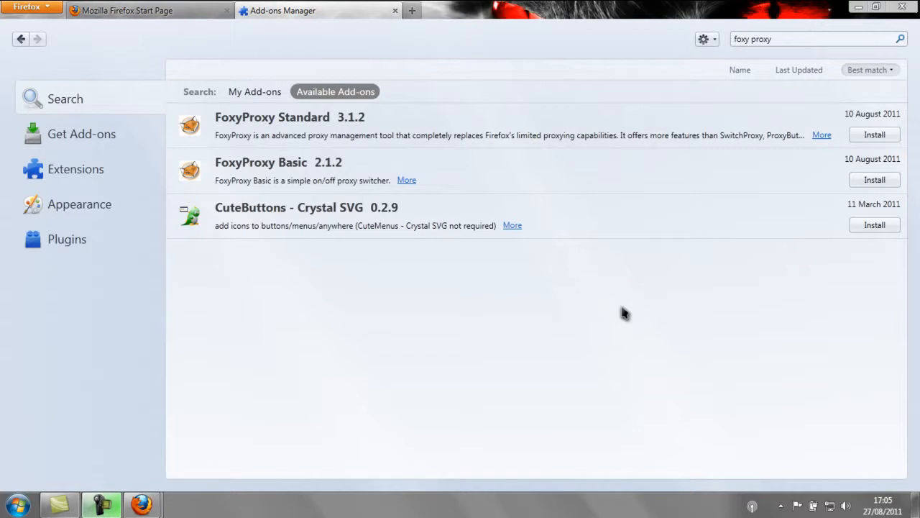
{"action": "mouse_move", "coordinate": [631, 279]}
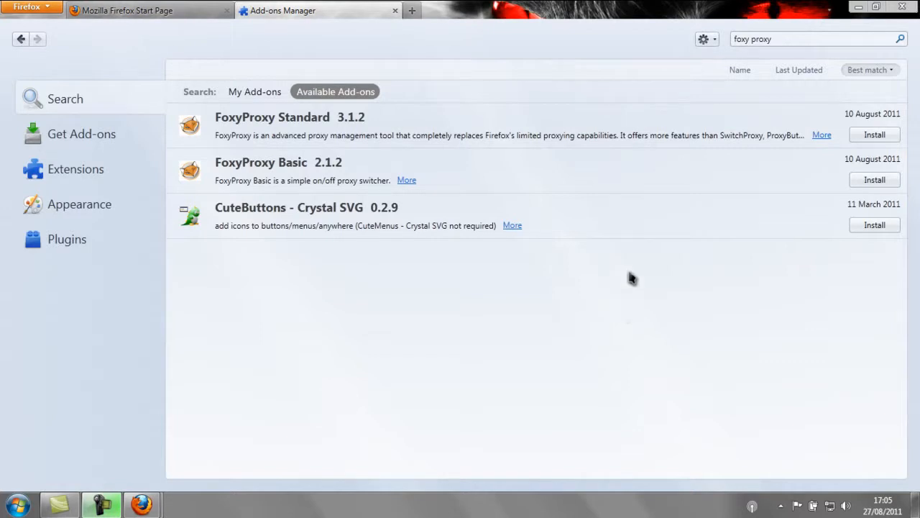
{"action": "mouse_move", "coordinate": [684, 84]}
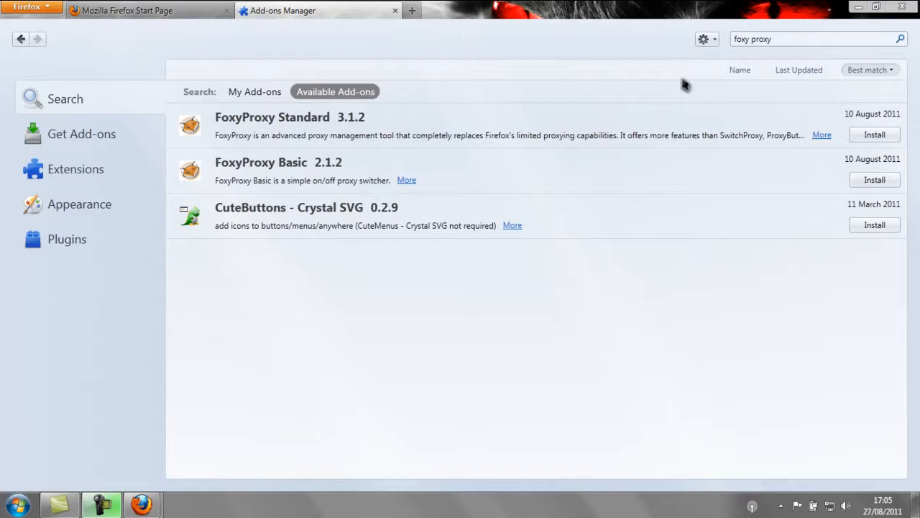
Step: Install FoxyProxy Standard 3.1.2 from the 'foxy proxy' search results
{"action": "left_click", "coordinate": [874, 134]}
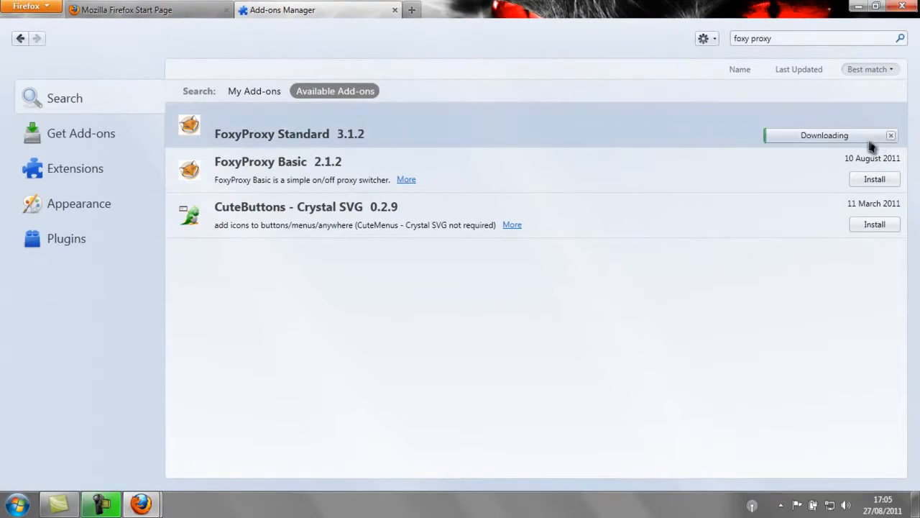
{"action": "mouse_move", "coordinate": [638, 325]}
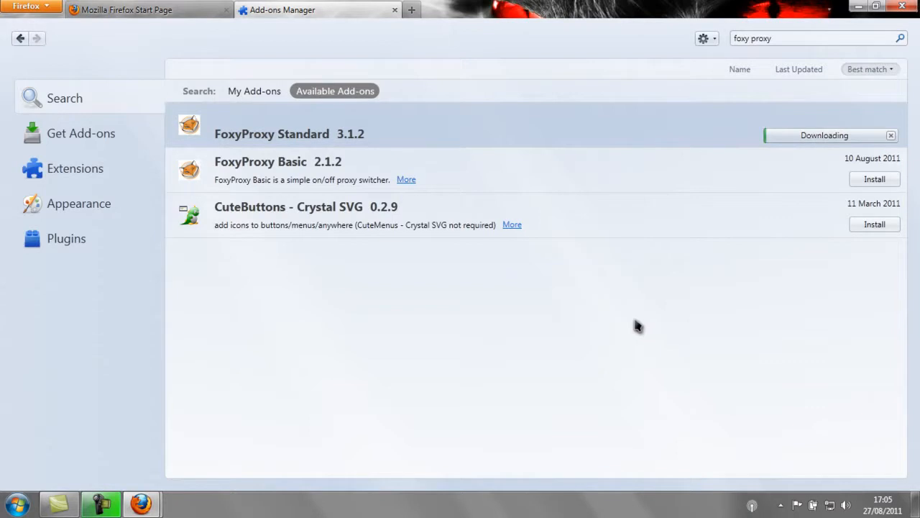
{"action": "mouse_move", "coordinate": [753, 212]}
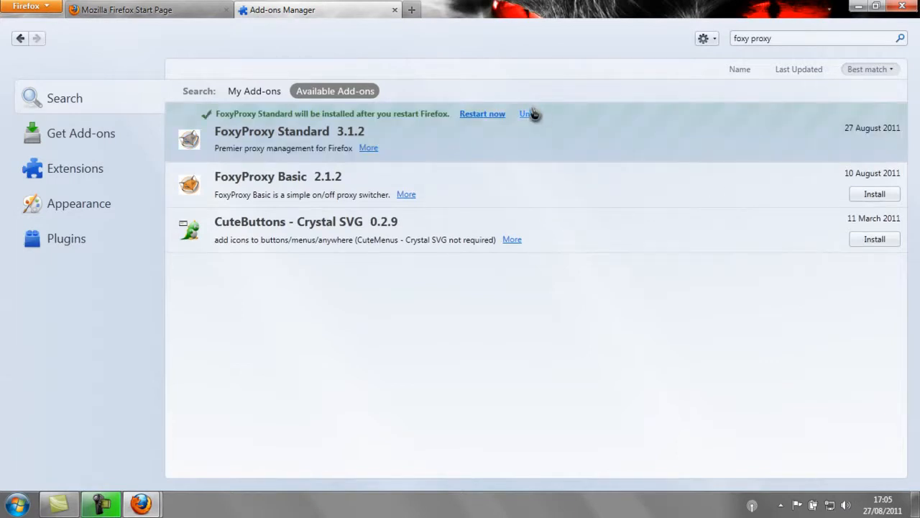
{"action": "mouse_move", "coordinate": [503, 158]}
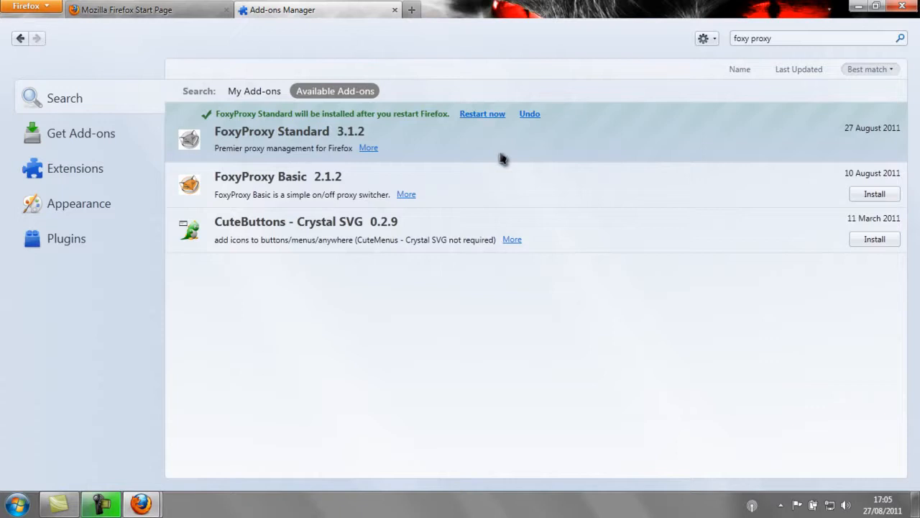
{"action": "mouse_move", "coordinate": [494, 127]}
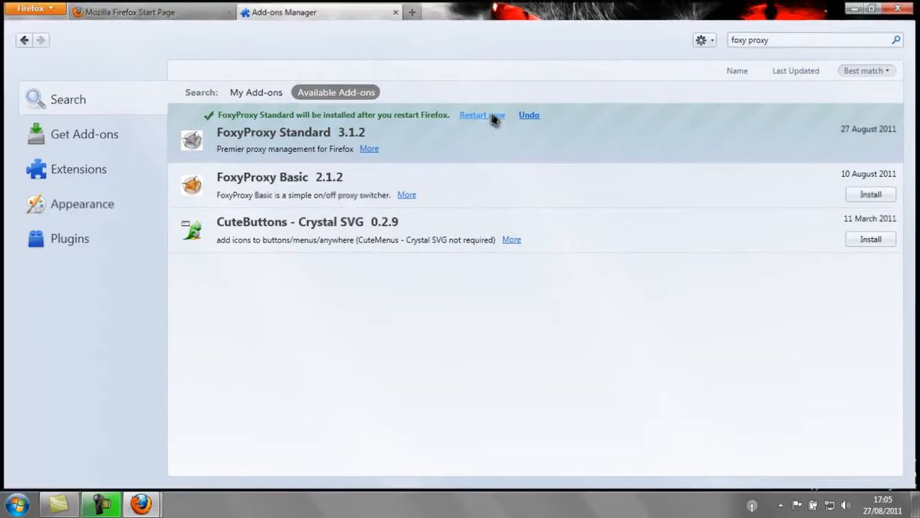
Step: Choose 'Restart now' in the FoxyProxy Standard install notice
{"action": "left_click", "coordinate": [473, 114]}
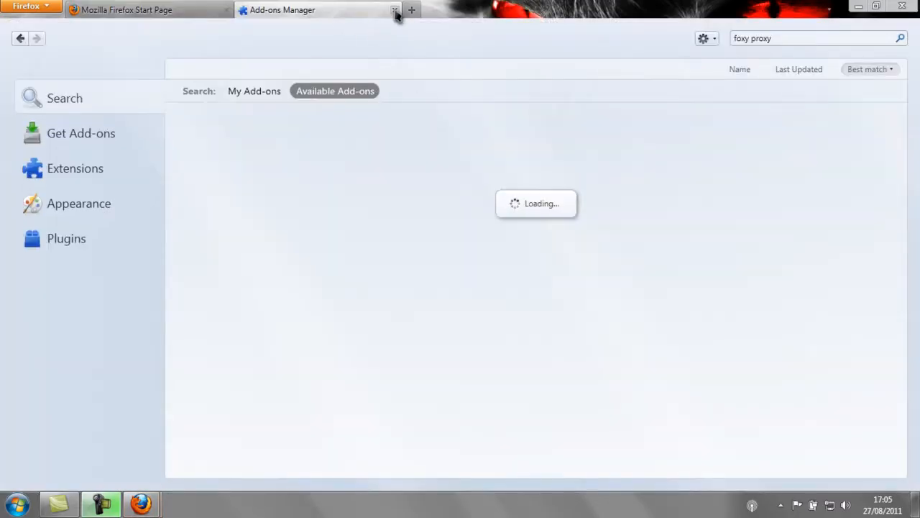
Step: Close the Add-ons Manager tab and load hidemyass.com
{"action": "left_click", "coordinate": [395, 9]}
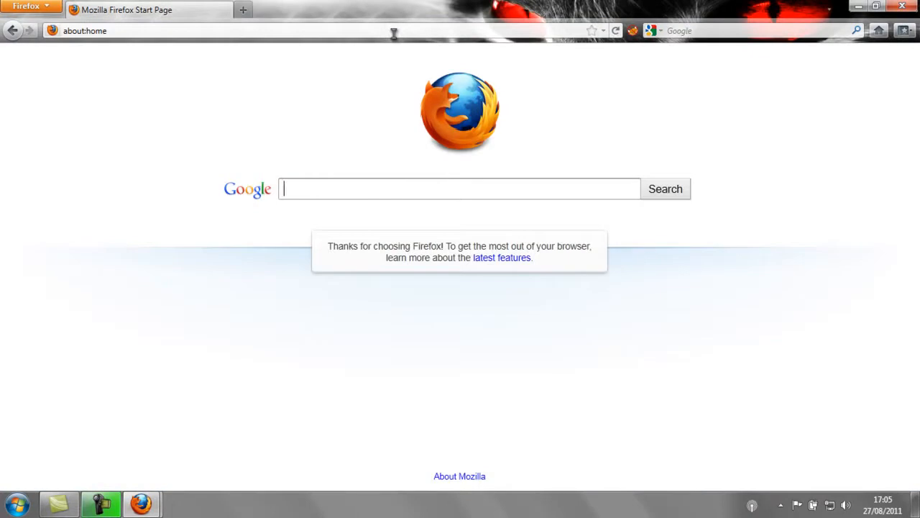
{"action": "left_click", "coordinate": [85, 30]}
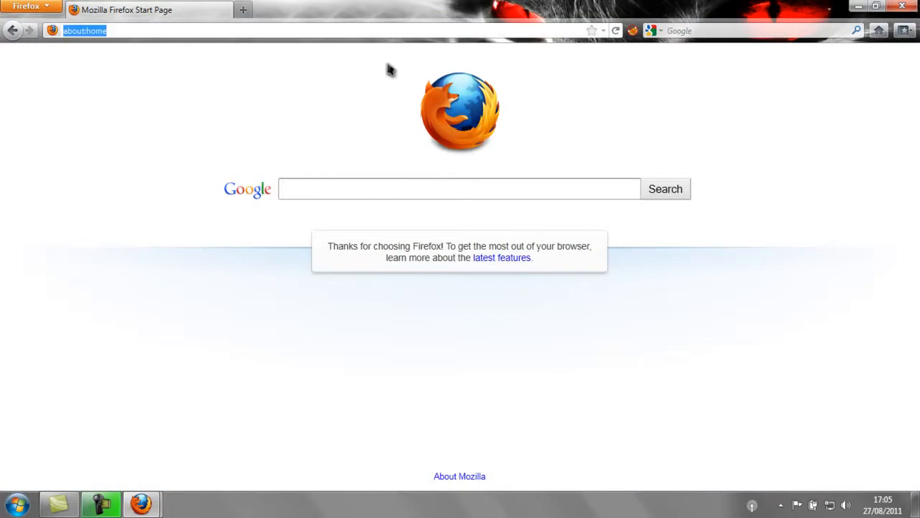
{"action": "type", "text": "http://hidemyass.com/"}
{"action": "key", "text": "Return"}
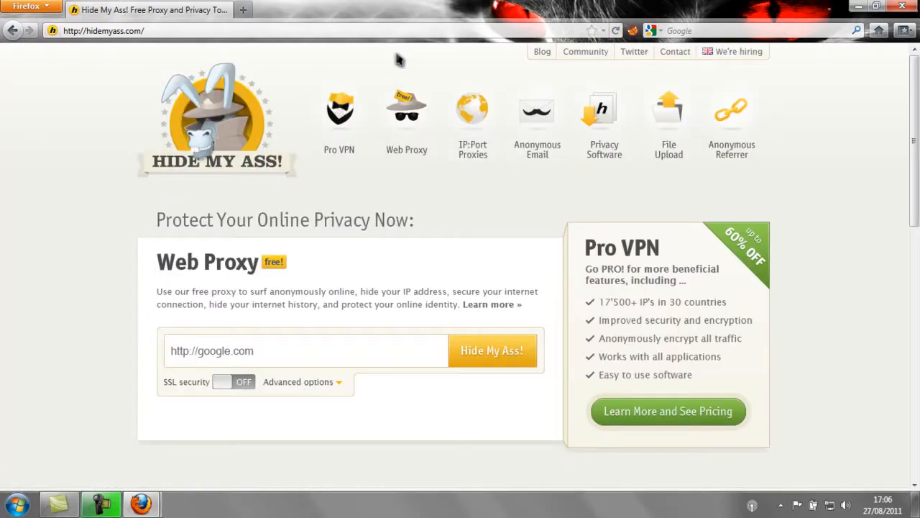
{"action": "mouse_move", "coordinate": [472, 115]}
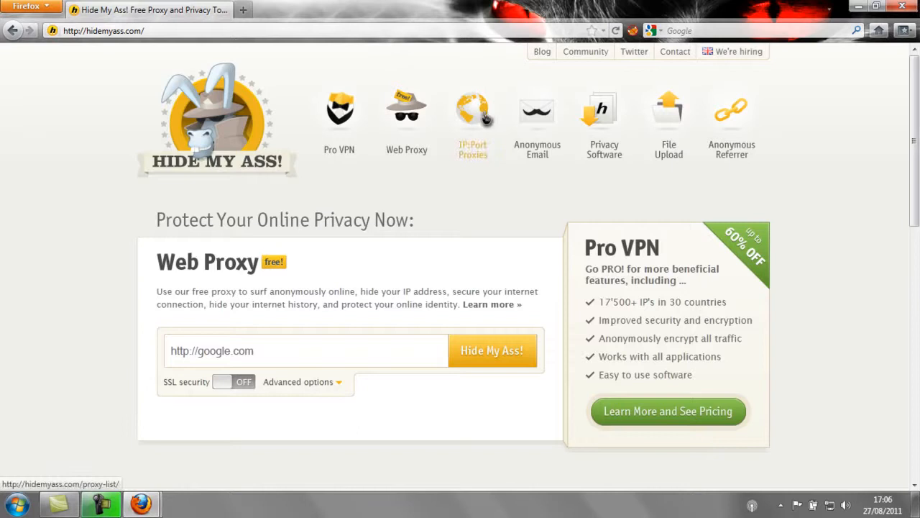
Step: Filter the IP:Port proxy list to United States only and update results
{"action": "left_click", "coordinate": [472, 115]}
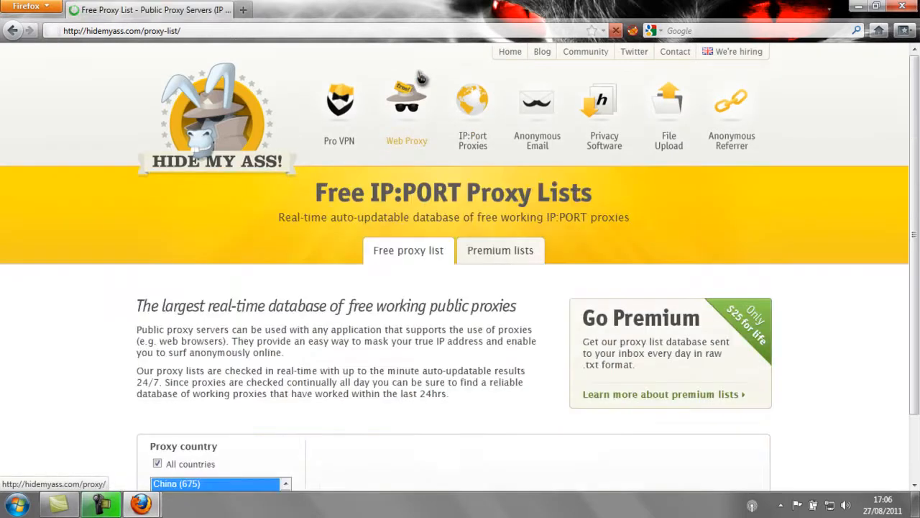
{"action": "scroll", "scroll_direction": "down", "scroll_amount": 3}
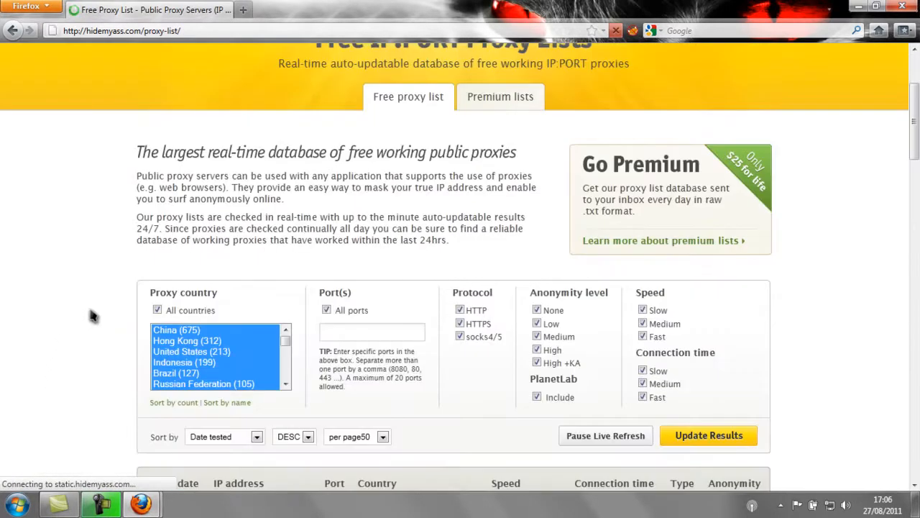
{"action": "left_click", "coordinate": [192, 351]}
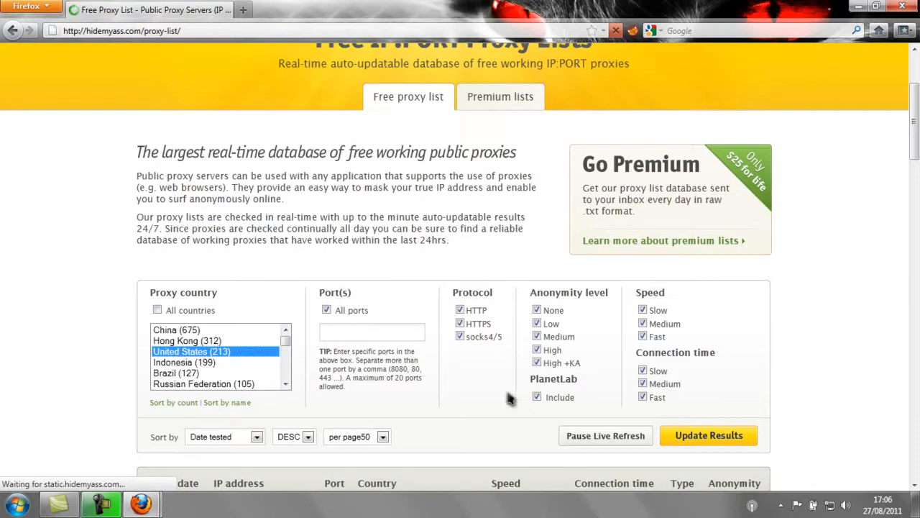
{"action": "left_click", "coordinate": [708, 435]}
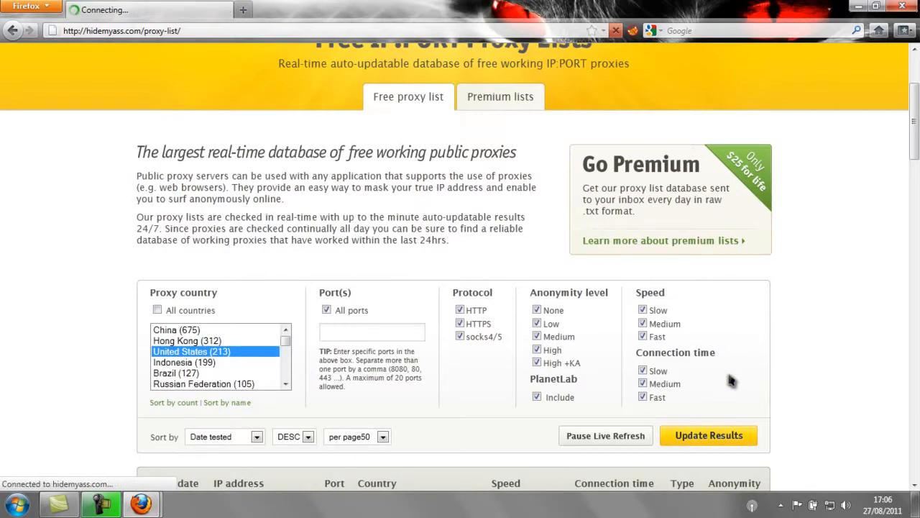
{"action": "left_click", "coordinate": [708, 435]}
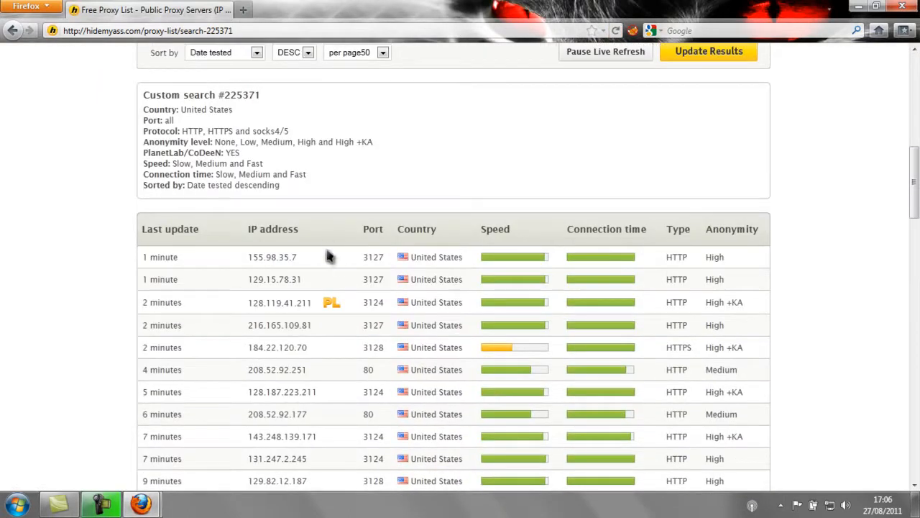
Step: Copy the top US proxy IP 155.98.35.7 and open FoxyProxy settings
{"action": "double_click", "coordinate": [272, 256]}
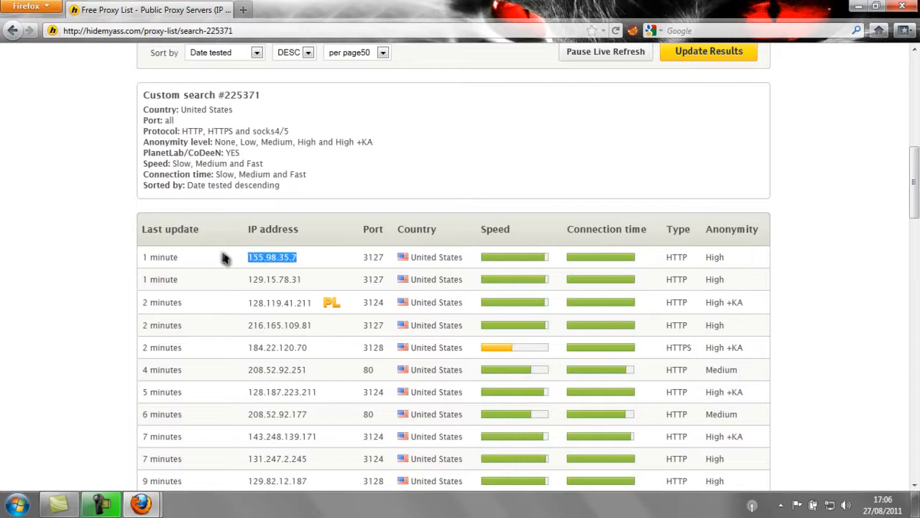
{"action": "right_click", "coordinate": [272, 256]}
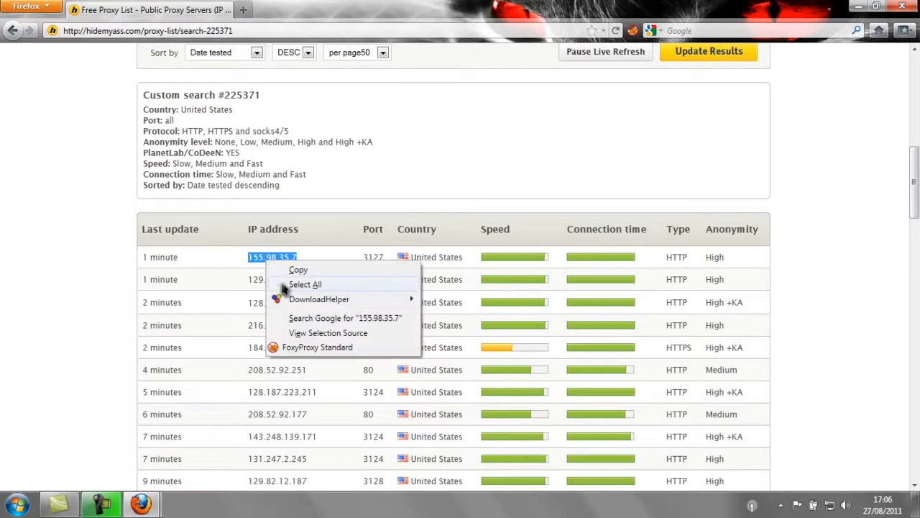
{"action": "left_click", "coordinate": [356, 266]}
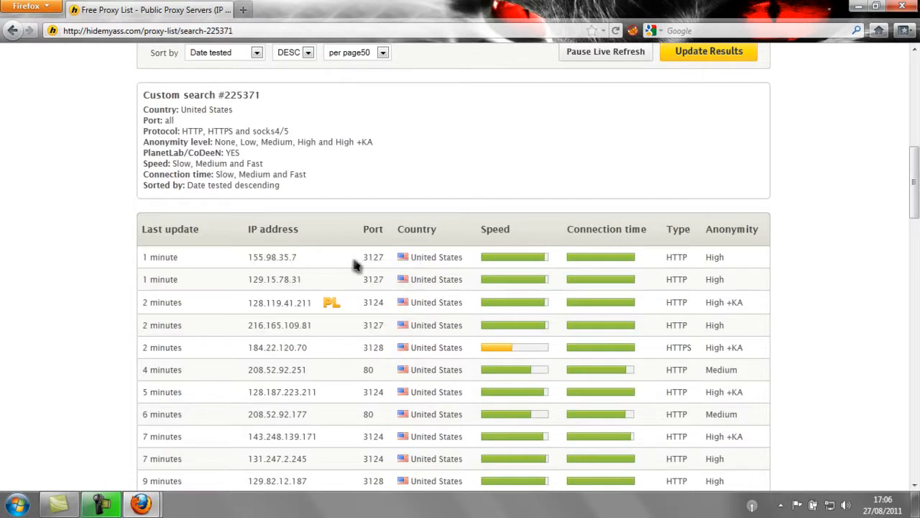
{"action": "mouse_move", "coordinate": [505, 79]}
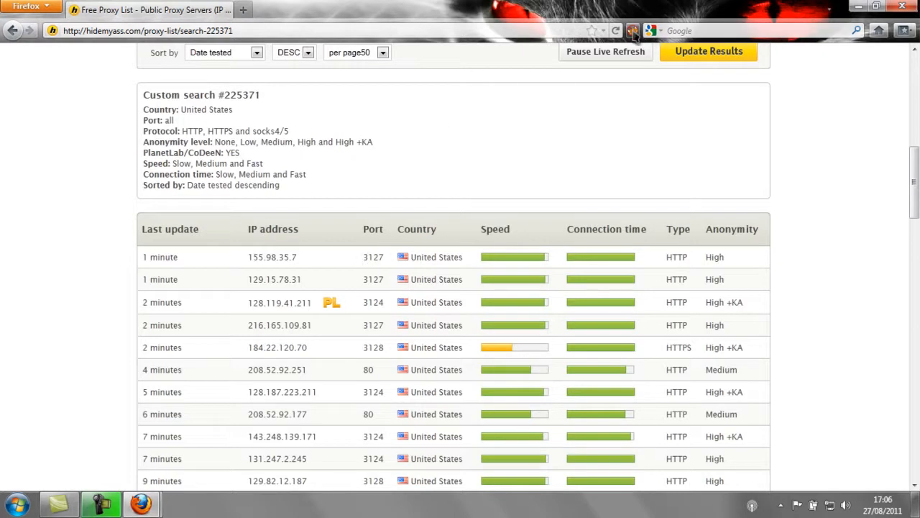
{"action": "left_click", "coordinate": [633, 30]}
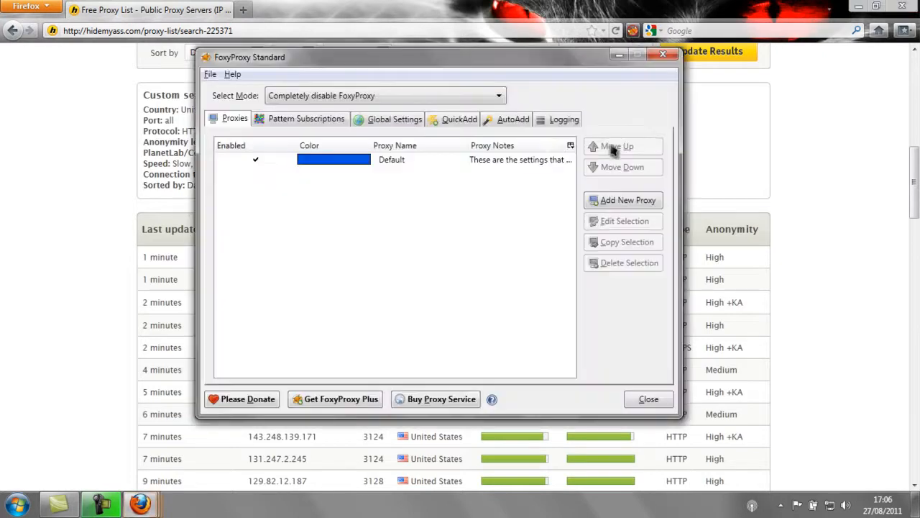
{"action": "mouse_move", "coordinate": [627, 200]}
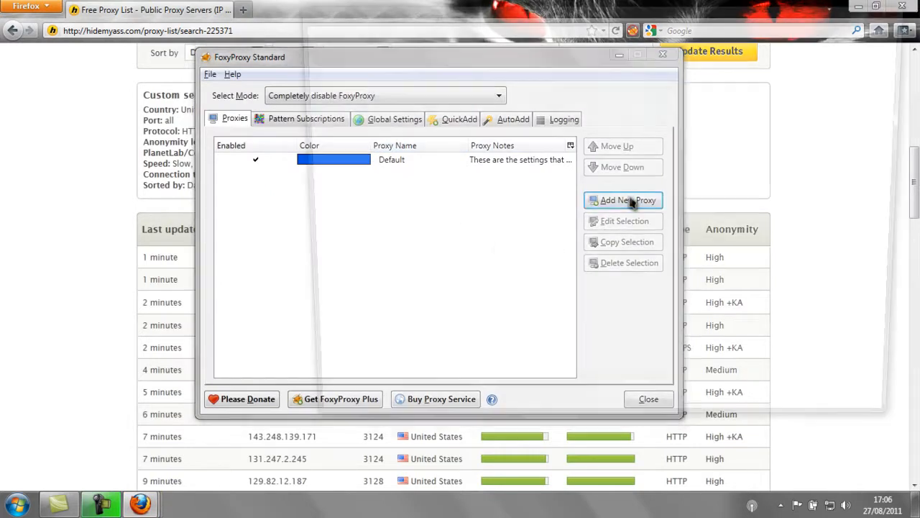
Step: Add a manual proxy with host 155.98.35.7 and port 3127
{"action": "left_click", "coordinate": [627, 200]}
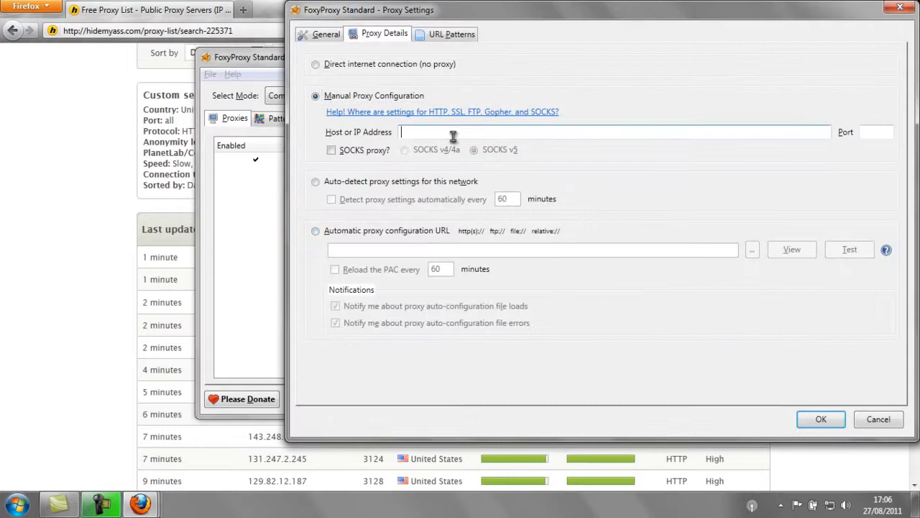
{"action": "mouse_move", "coordinate": [403, 106]}
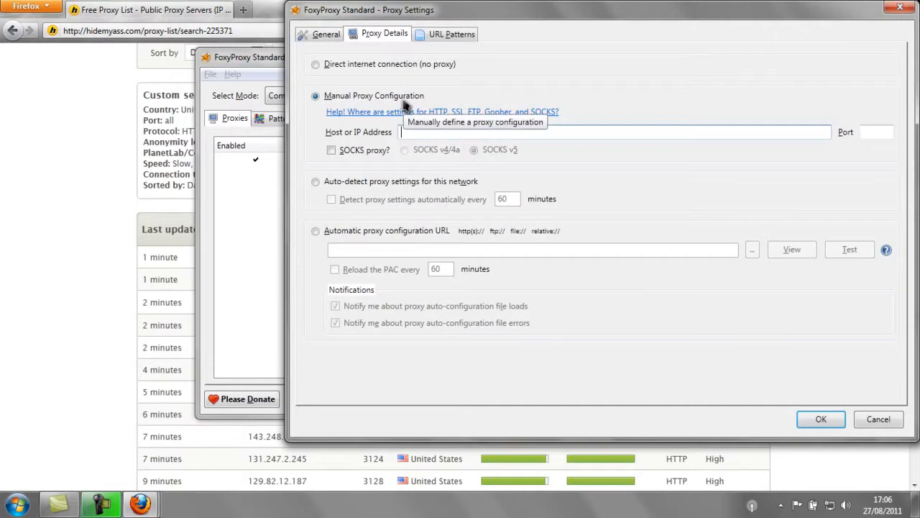
{"action": "type", "text": "155.98.35.7"}
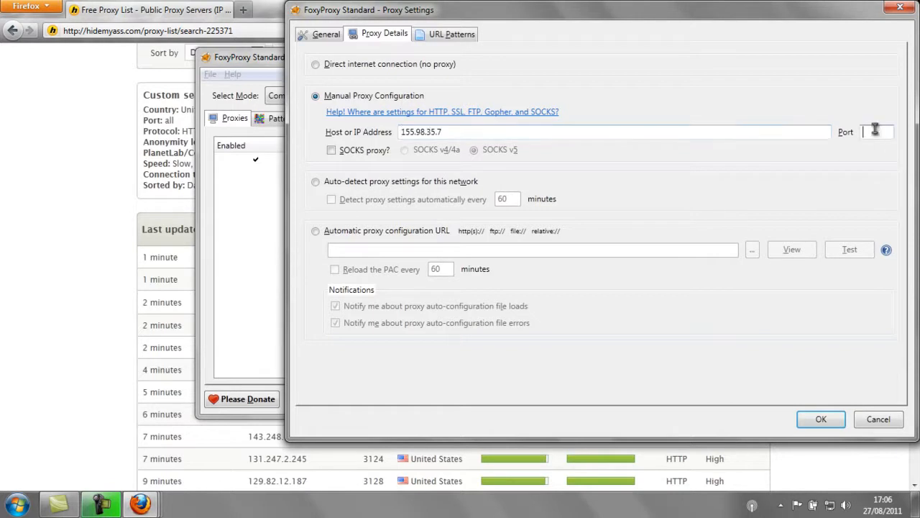
{"action": "type", "text": "312"}
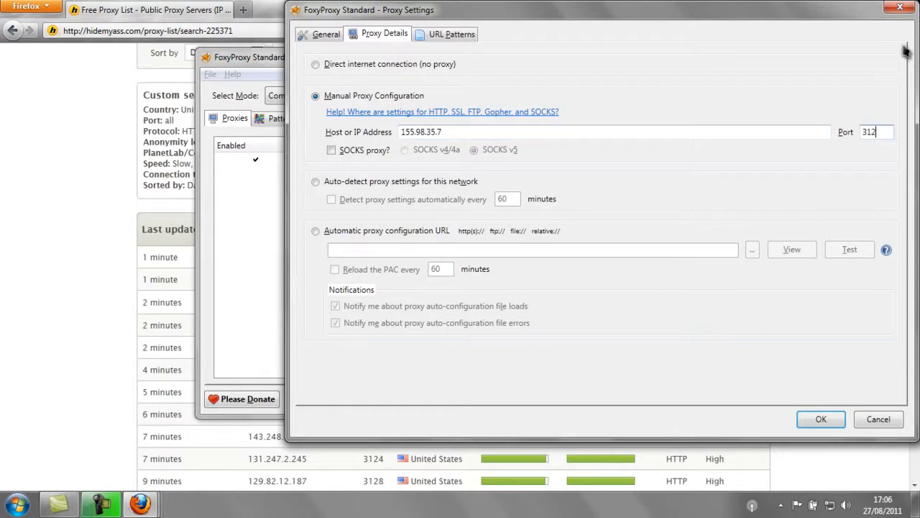
{"action": "type", "text": "7"}
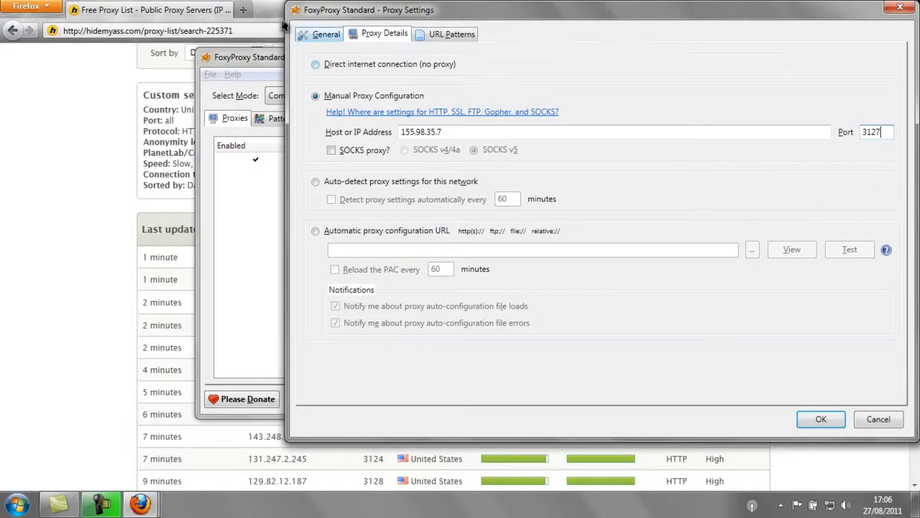
Step: Name the proxy 'U.S Connection' on the General tab and confirm with OK
{"action": "left_click", "coordinate": [326, 34]}
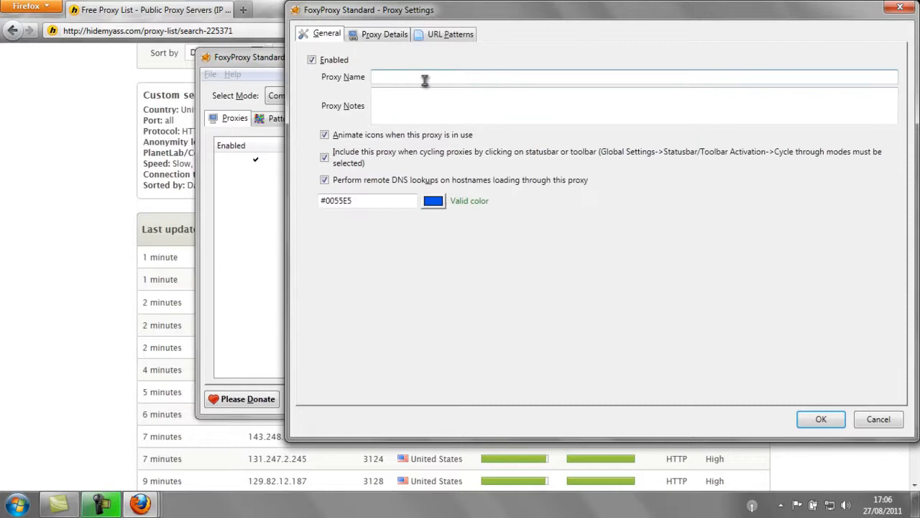
{"action": "type", "text": "U"}
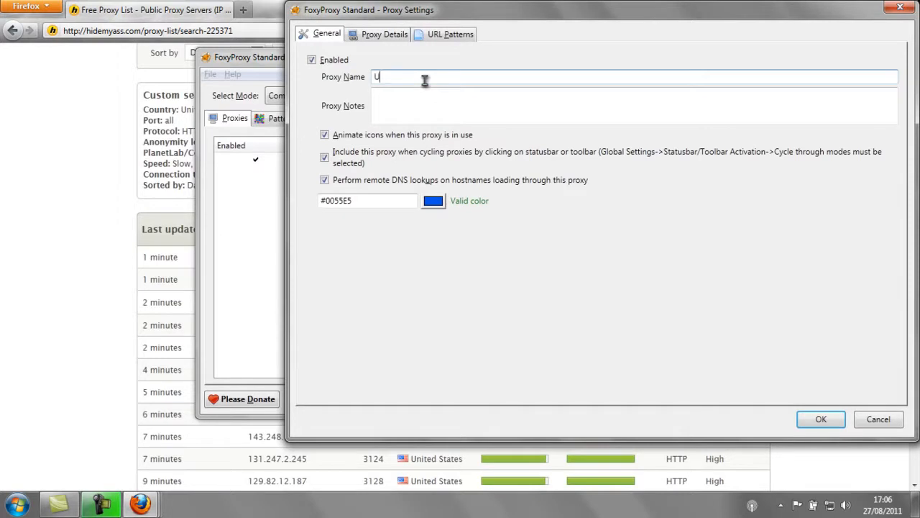
{"action": "type", "text": ".S"}
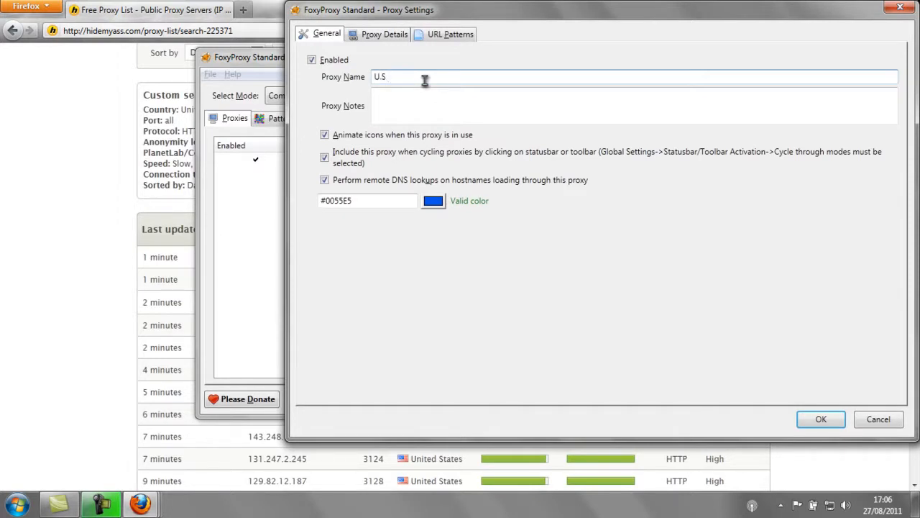
{"action": "type", "text": "Connect"}
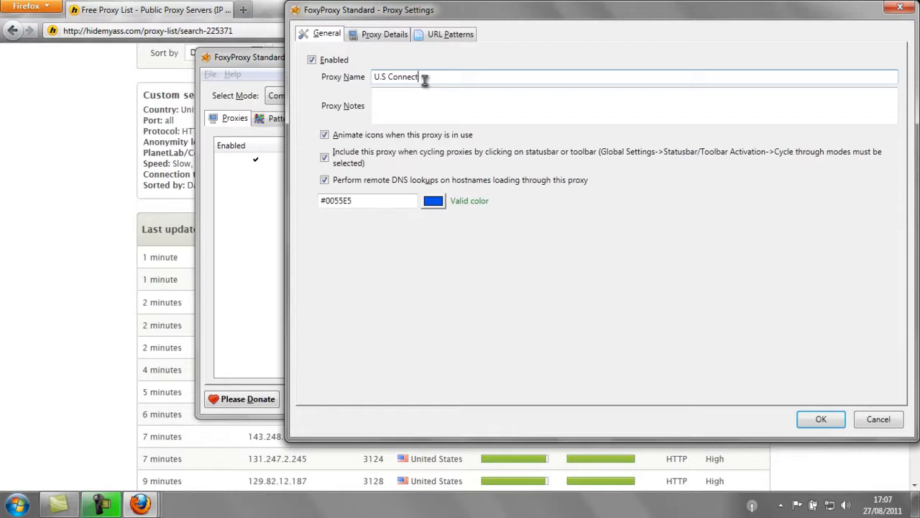
{"action": "type", "text": "ion"}
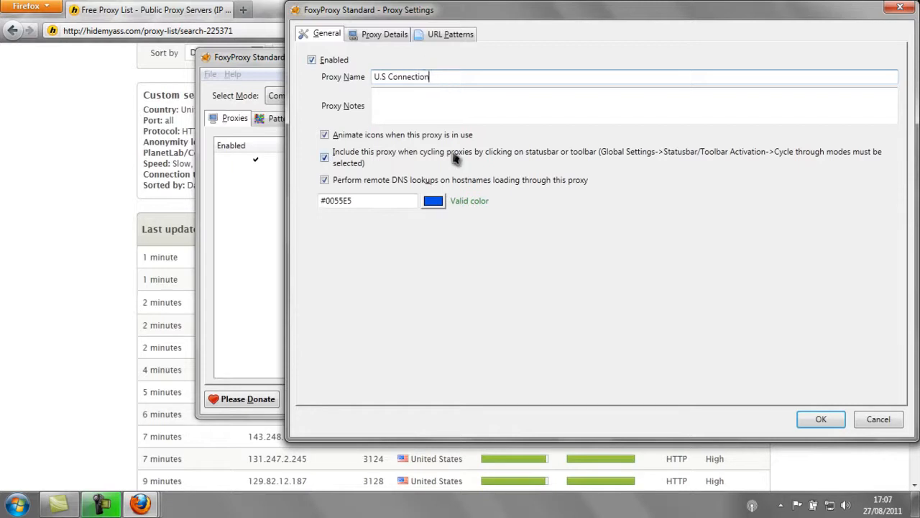
{"action": "left_click", "coordinate": [821, 419]}
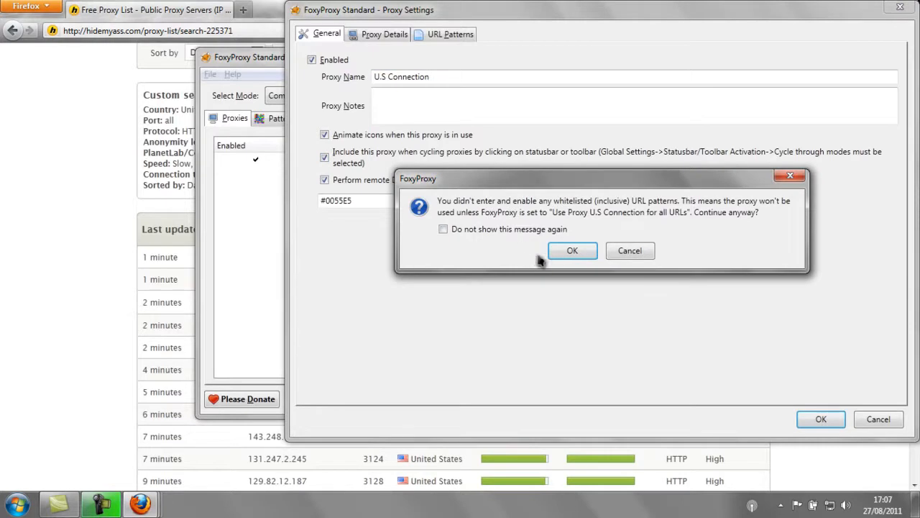
Step: Dismiss the warning, set mode to use 'U.S Connection' for all URLs, and close
{"action": "left_click", "coordinate": [572, 250]}
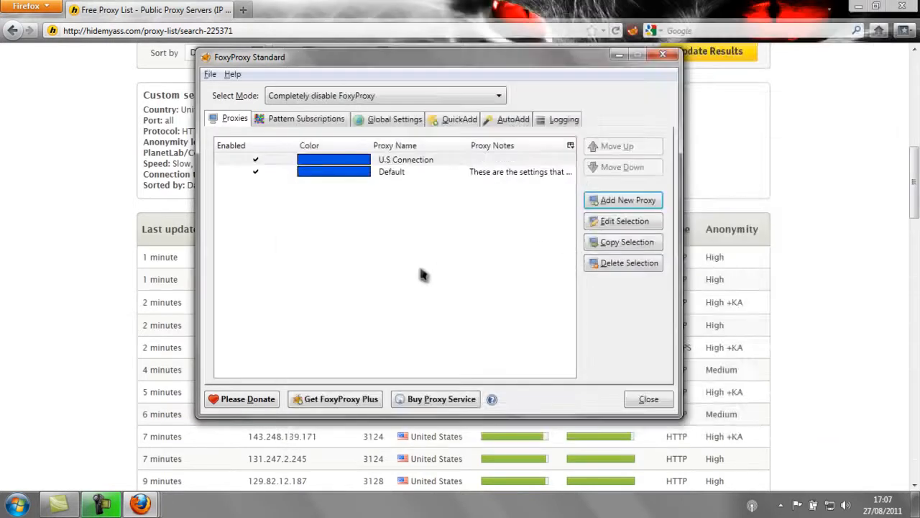
{"action": "left_click", "coordinate": [406, 159]}
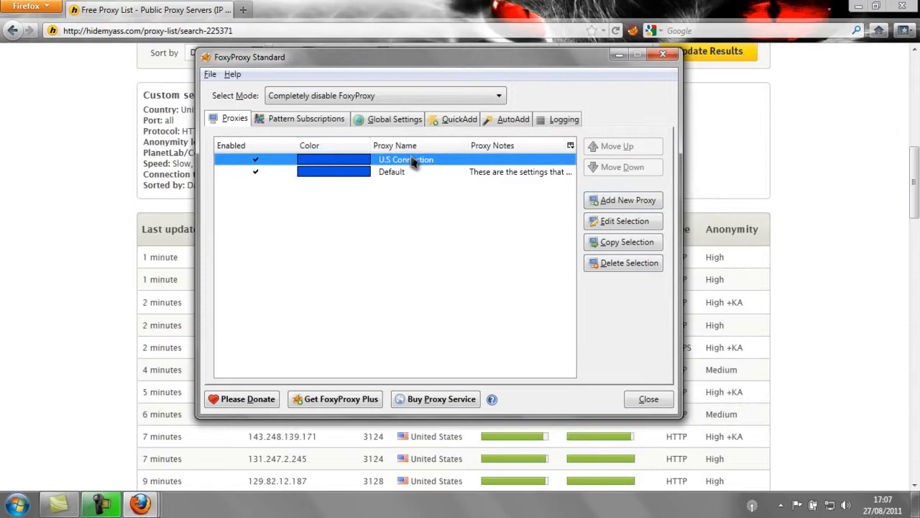
{"action": "mouse_move", "coordinate": [412, 172]}
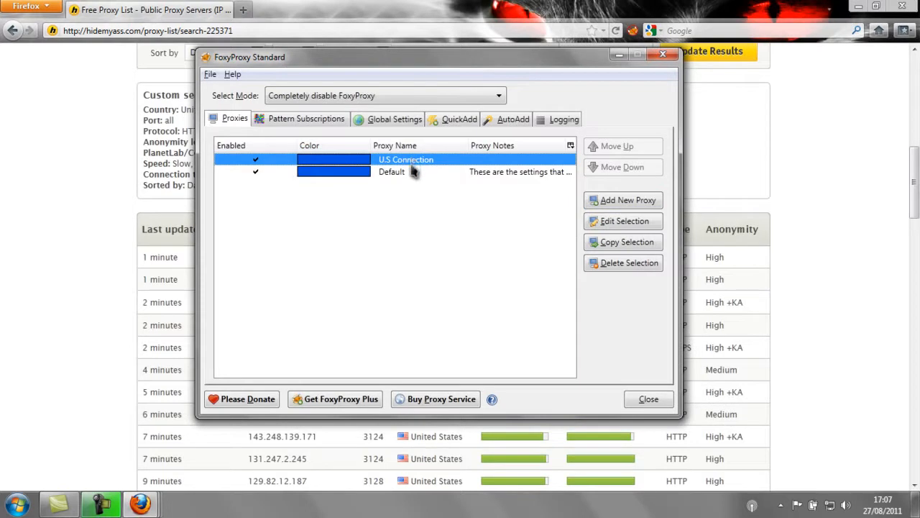
{"action": "mouse_move", "coordinate": [280, 112]}
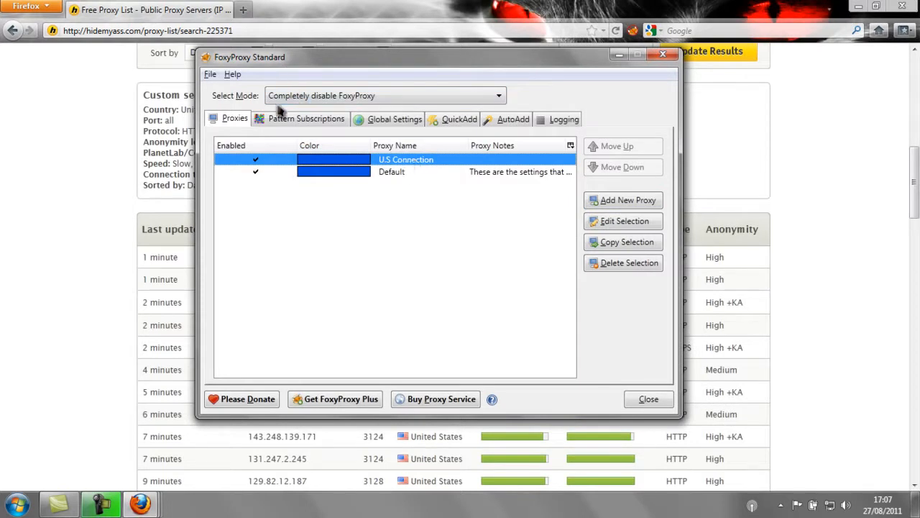
{"action": "mouse_move", "coordinate": [399, 95]}
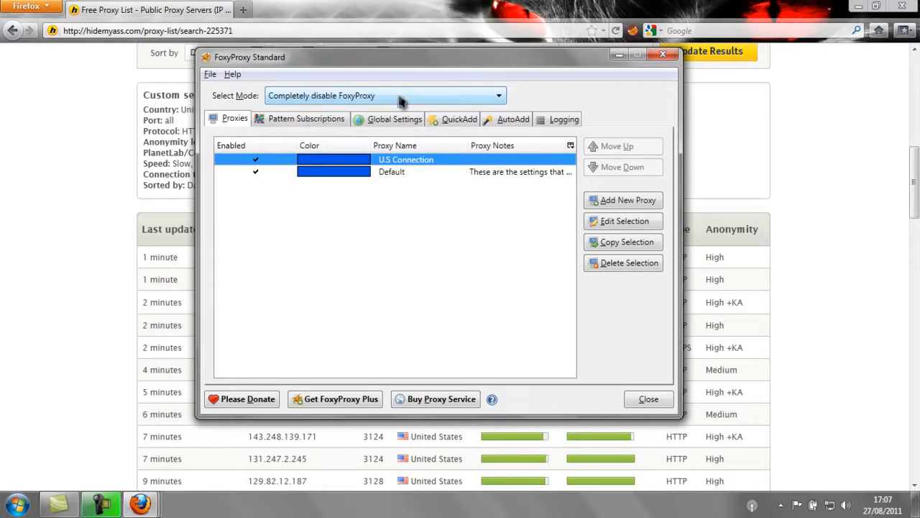
{"action": "left_click", "coordinate": [385, 95]}
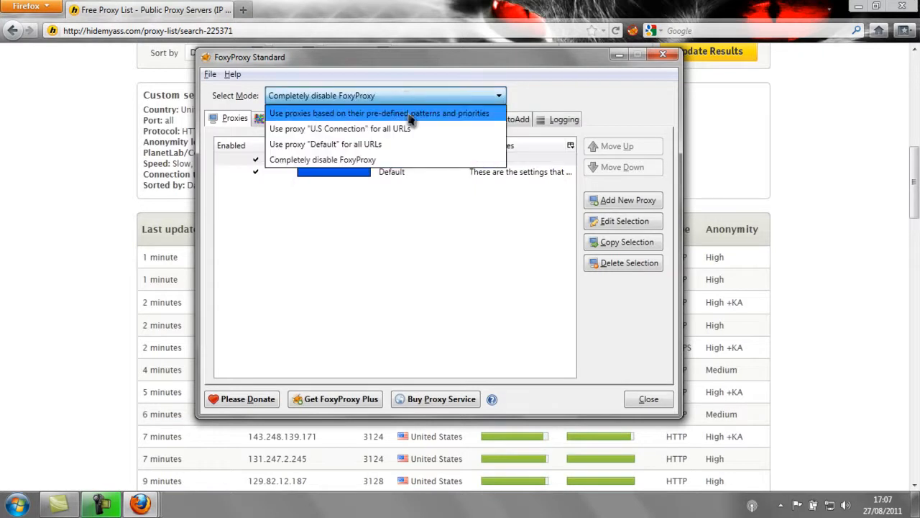
{"action": "mouse_move", "coordinate": [411, 128]}
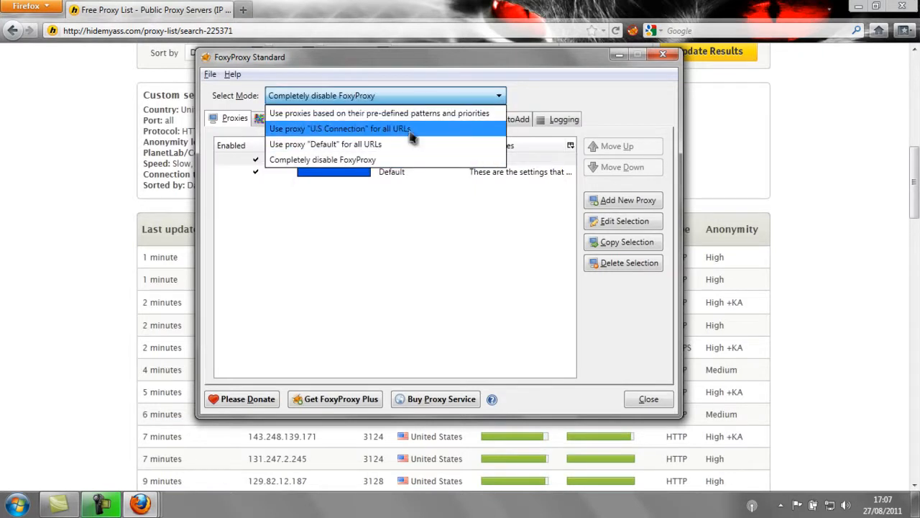
{"action": "left_click", "coordinate": [339, 128]}
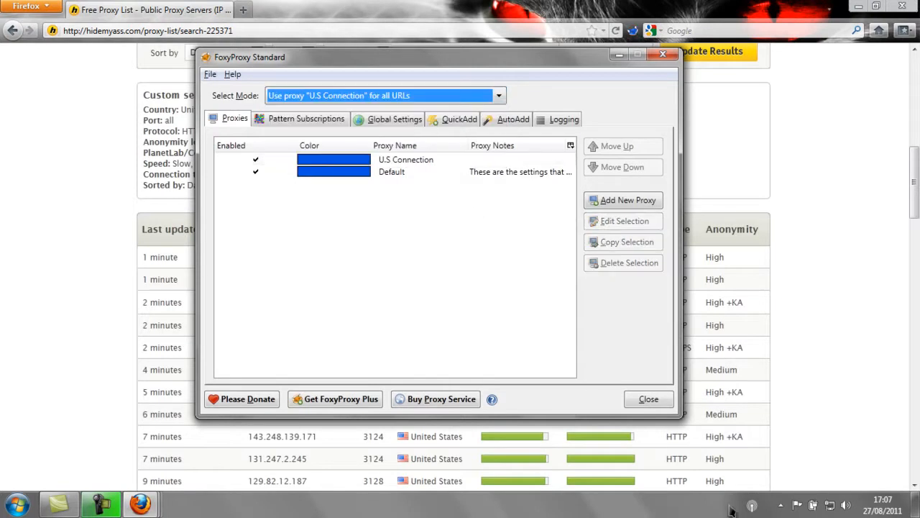
{"action": "left_click", "coordinate": [648, 398]}
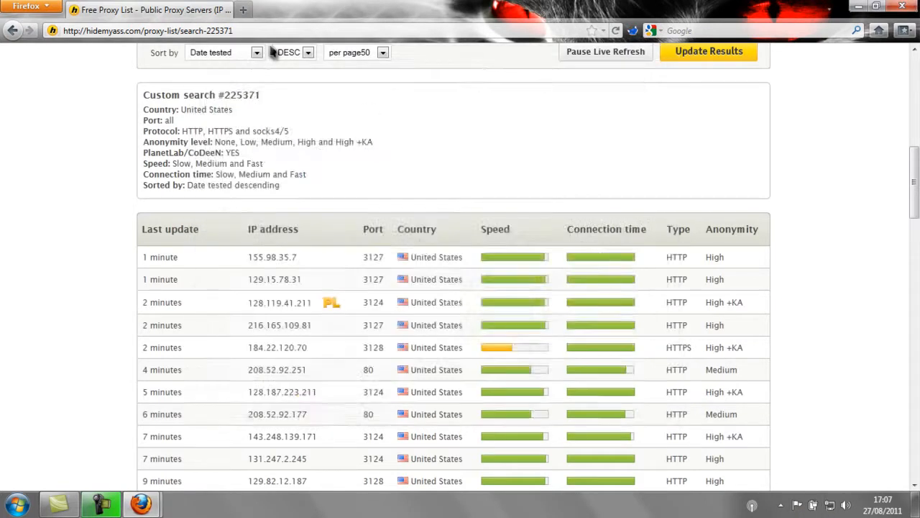
Step: Enter 'hulu' in the address bar to load Hulu through the proxy
{"action": "left_click", "coordinate": [147, 30]}
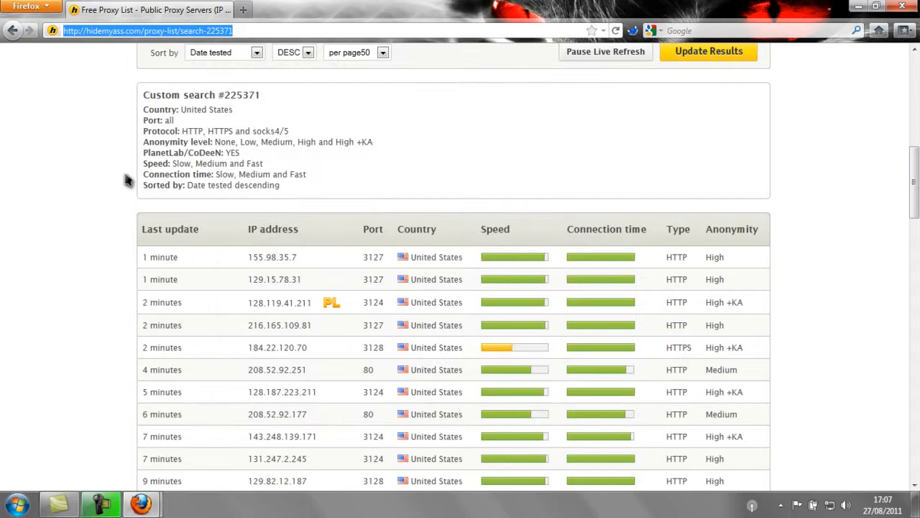
{"action": "mouse_move", "coordinate": [110, 184]}
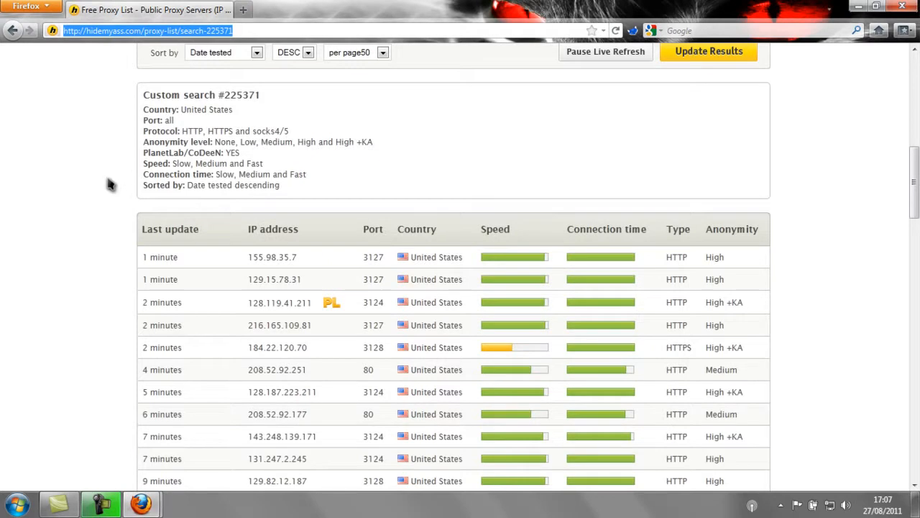
{"action": "type", "text": "hulu.com/"}
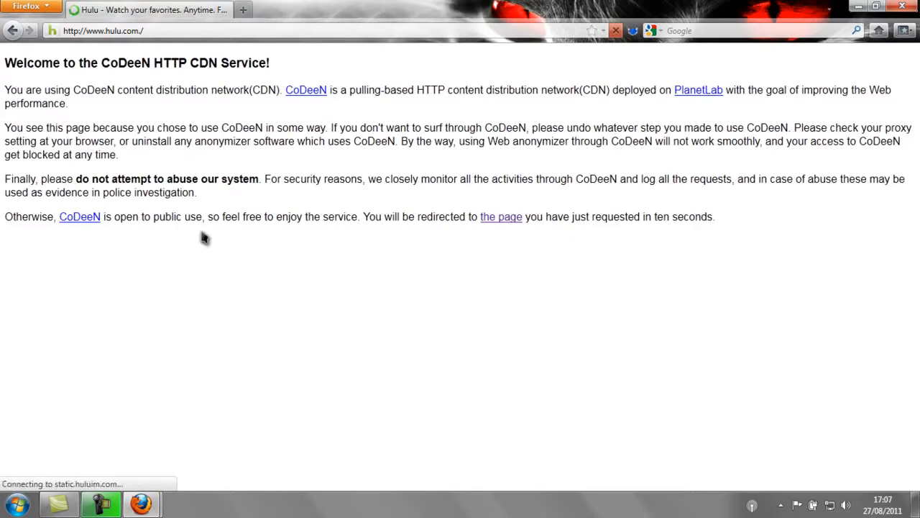
{"action": "mouse_move", "coordinate": [218, 242]}
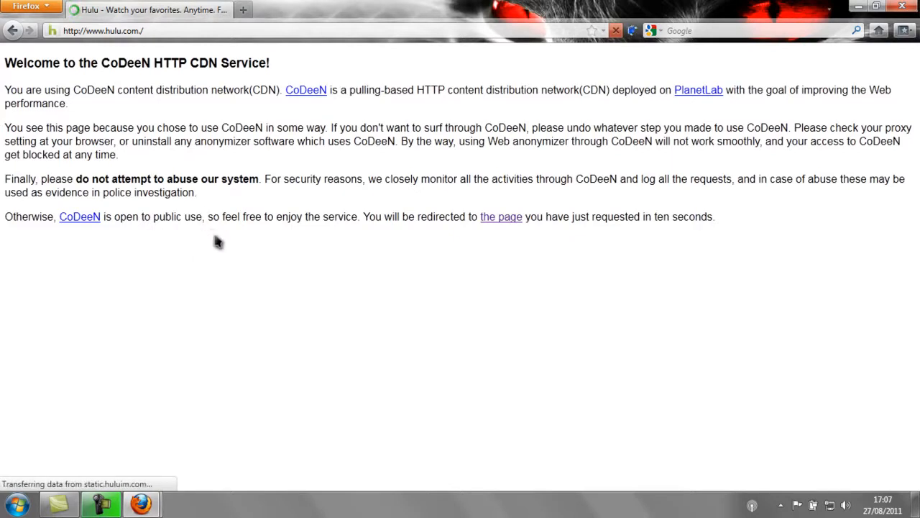
{"action": "mouse_move", "coordinate": [242, 251]}
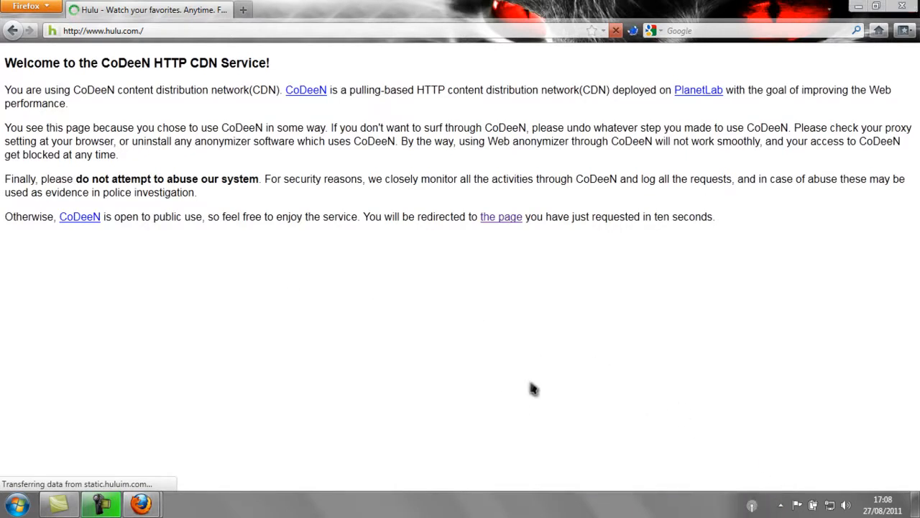
{"action": "mouse_move", "coordinate": [415, 209]}
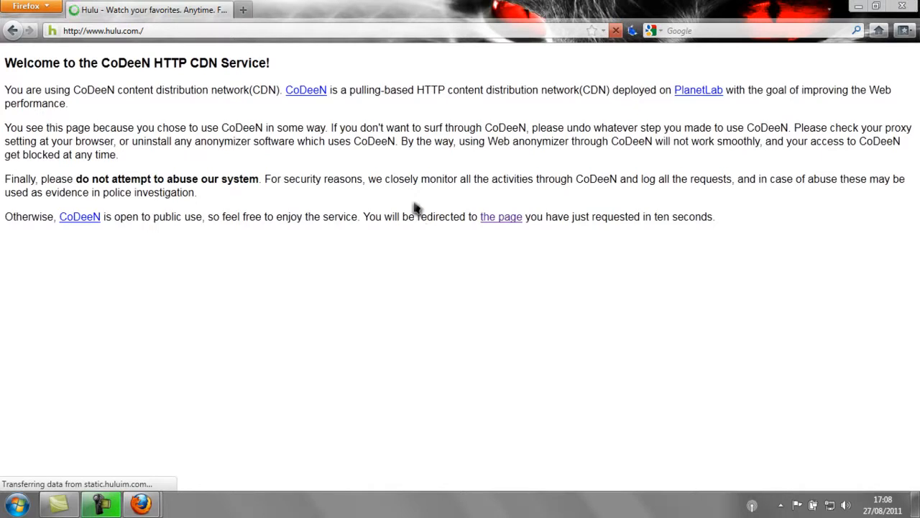
{"action": "mouse_move", "coordinate": [419, 196]}
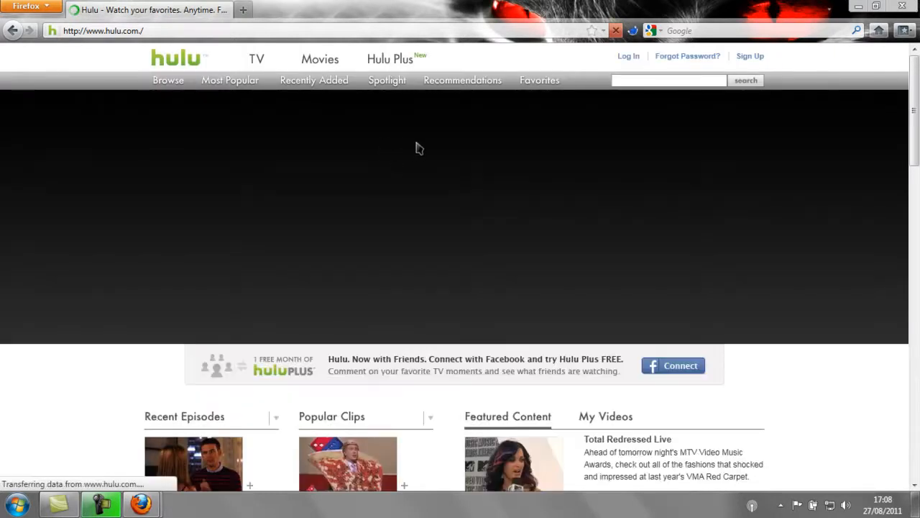
{"action": "mouse_move", "coordinate": [409, 142]}
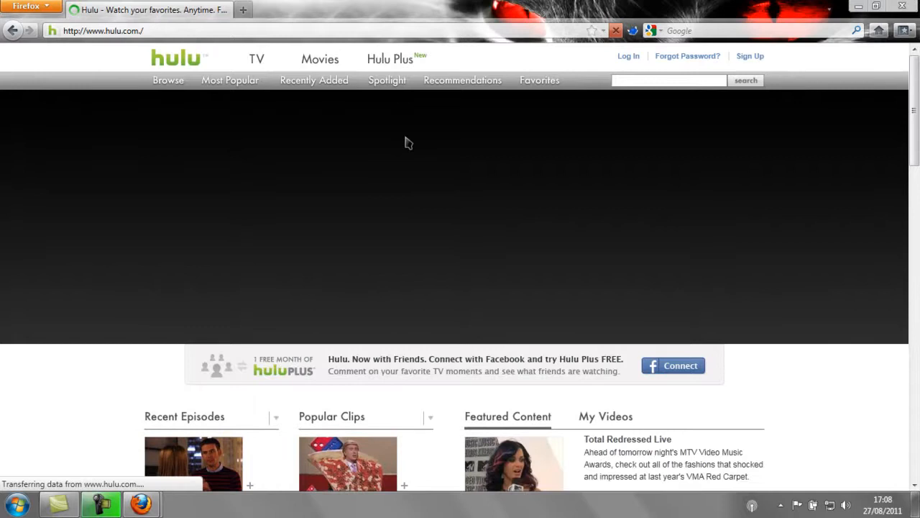